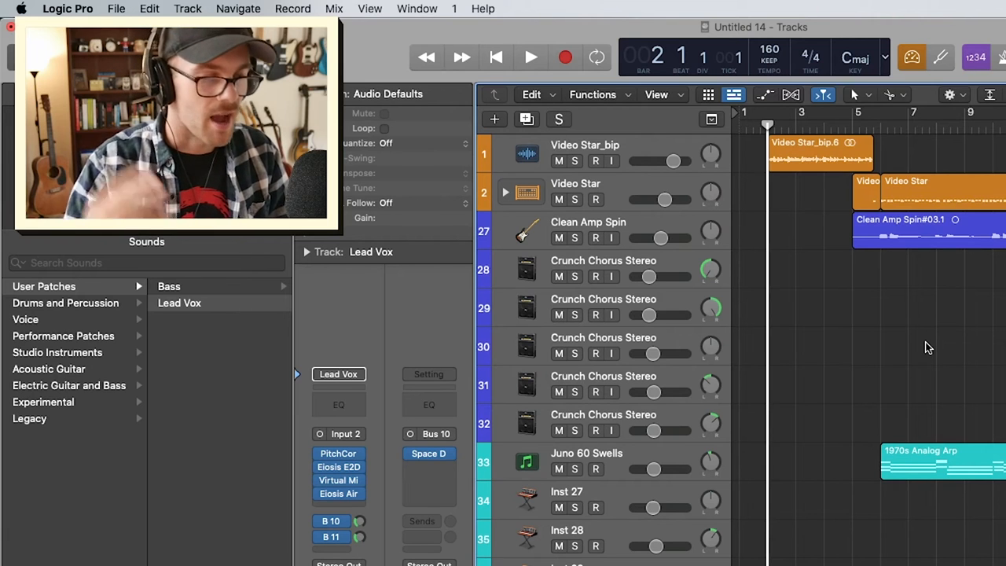
{"action": "mouse_move", "coordinate": [908, 352]}
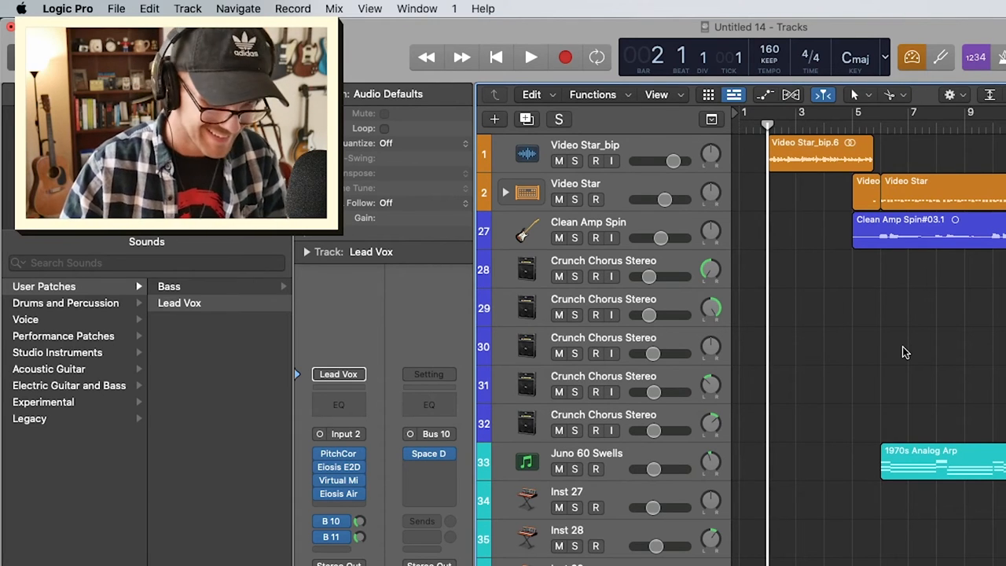
{"action": "scroll", "scroll_direction": "right", "scroll_amount": 3}
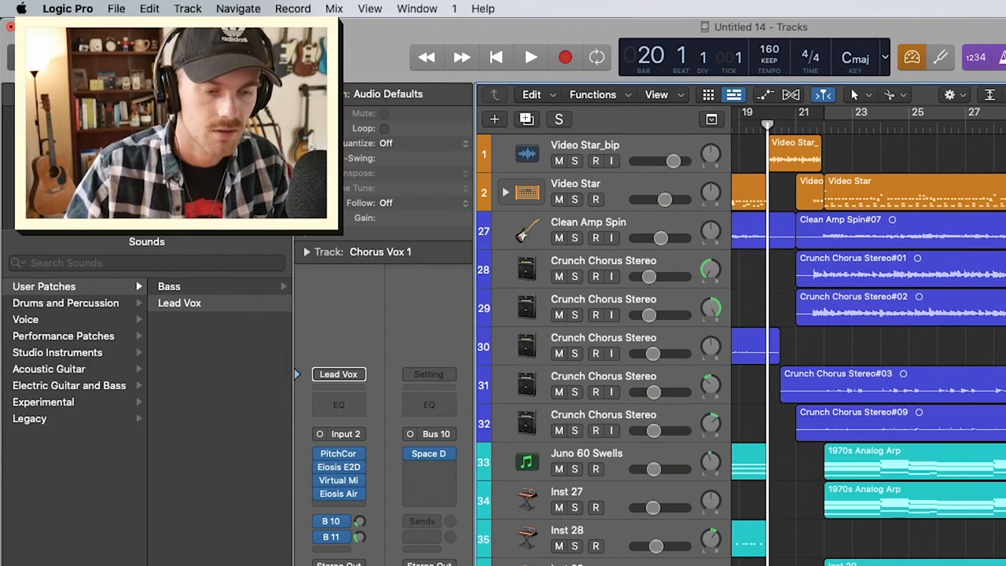